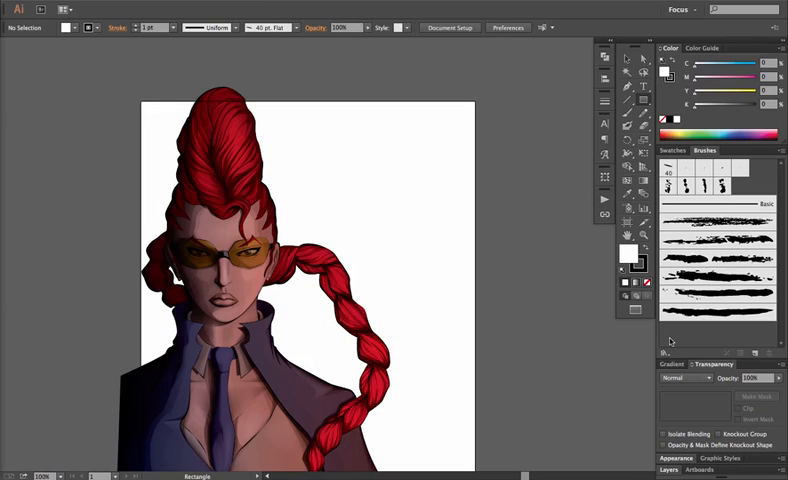
mouse_move(330, 140)
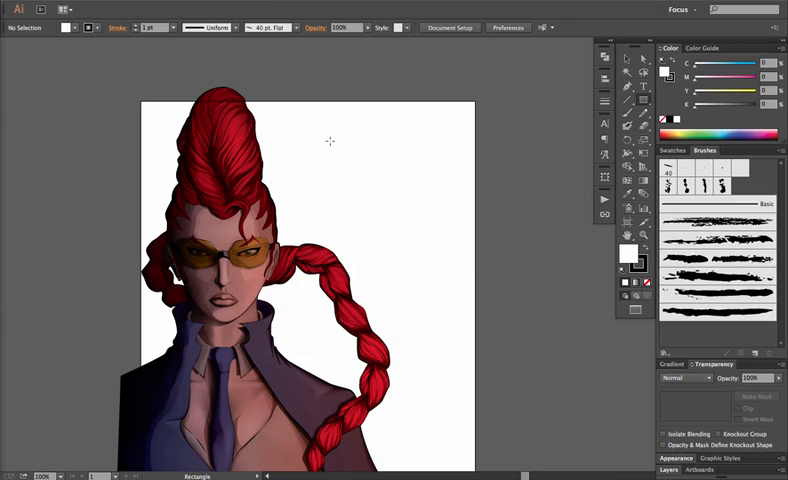
mouse_move(318, 120)
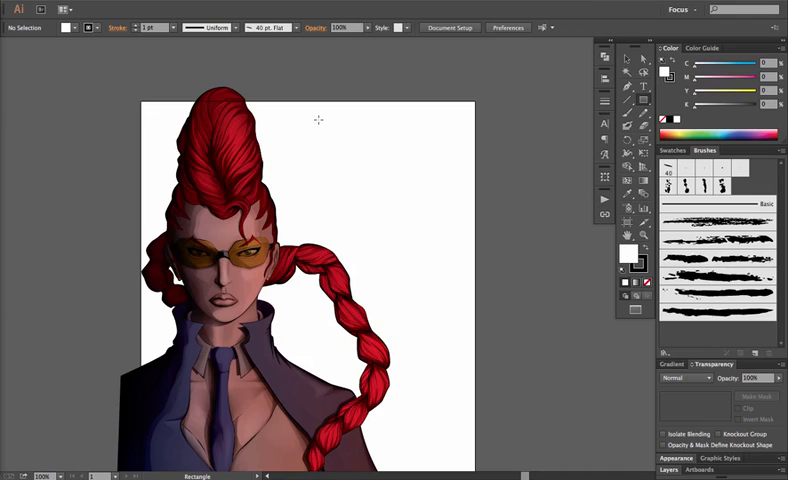
Draw a rectangle in the artboard's upper right
left_click_drag(318, 117, 450, 195)
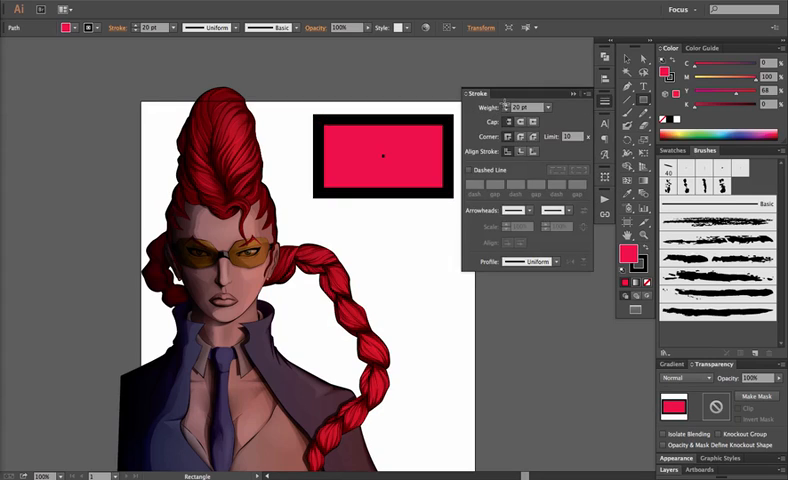
Deselect the new rectangle and close the Stroke panel
left_click(410, 291)
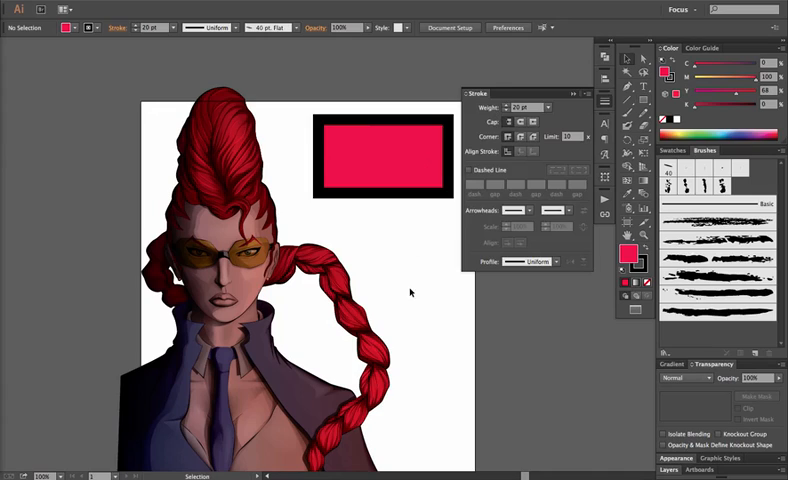
left_click(577, 94)
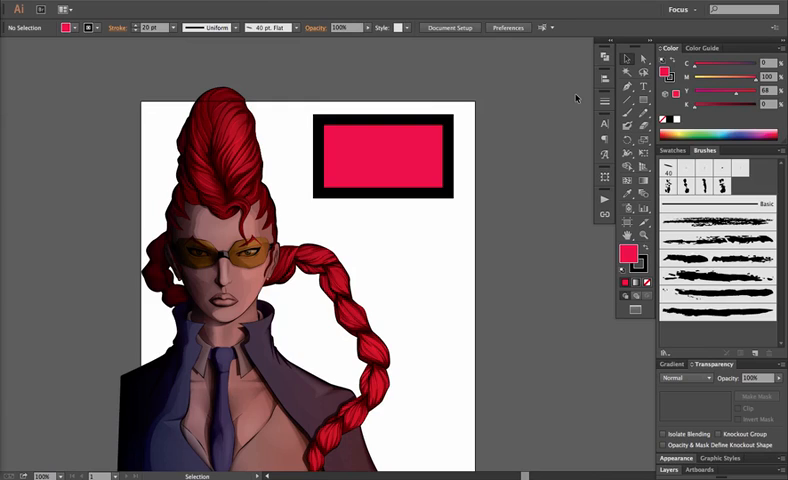
mouse_move(486, 53)
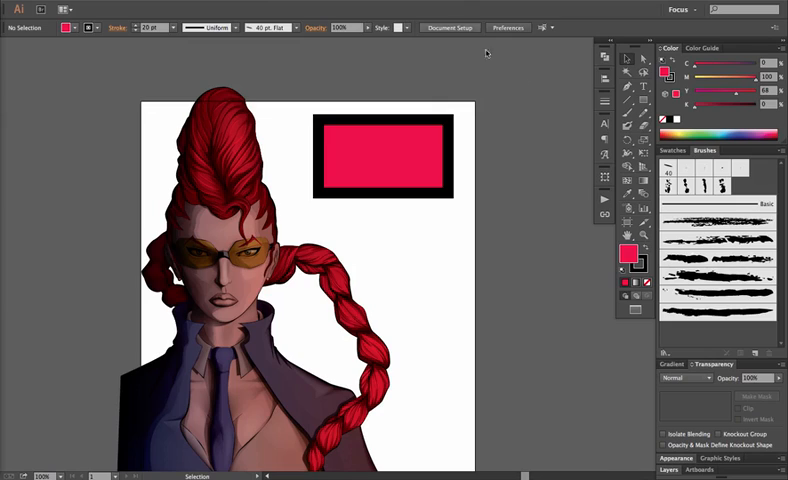
mouse_move(365, 160)
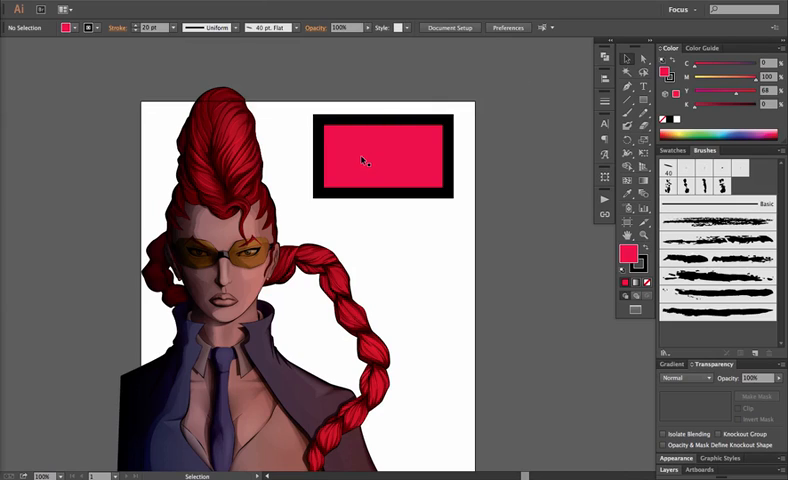
mouse_move(370, 169)
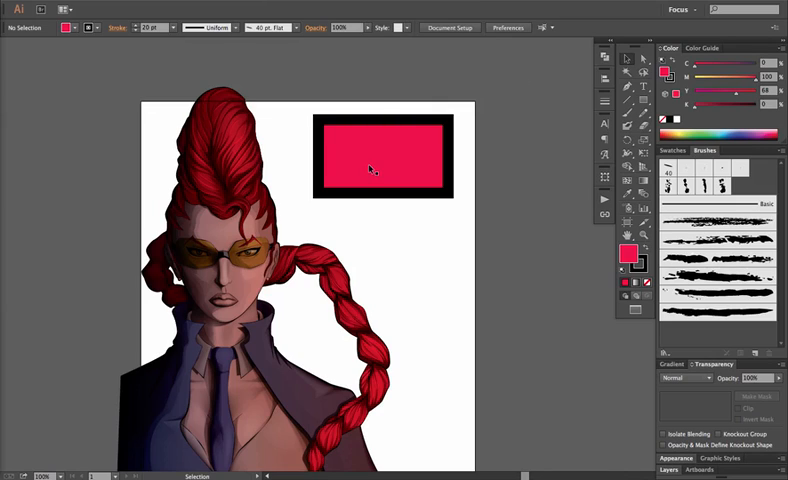
Drag the pink rectangle into Photoshop and move it to the canvas centre
left_click(383, 167)
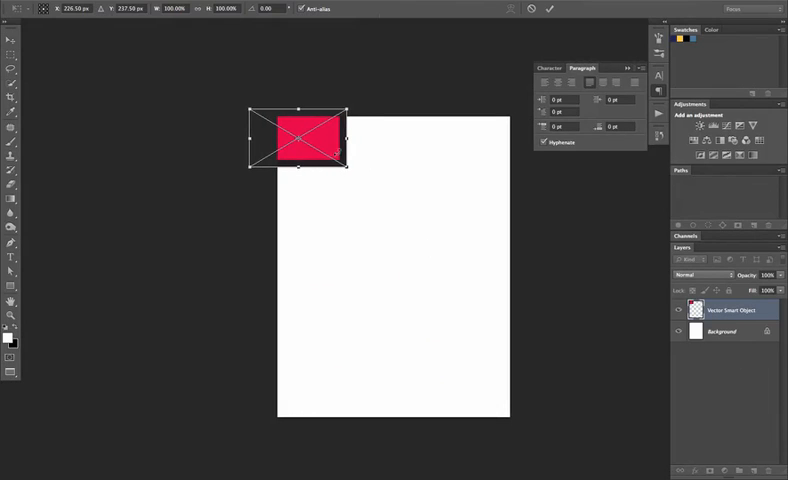
left_click_drag(300, 137, 388, 249)
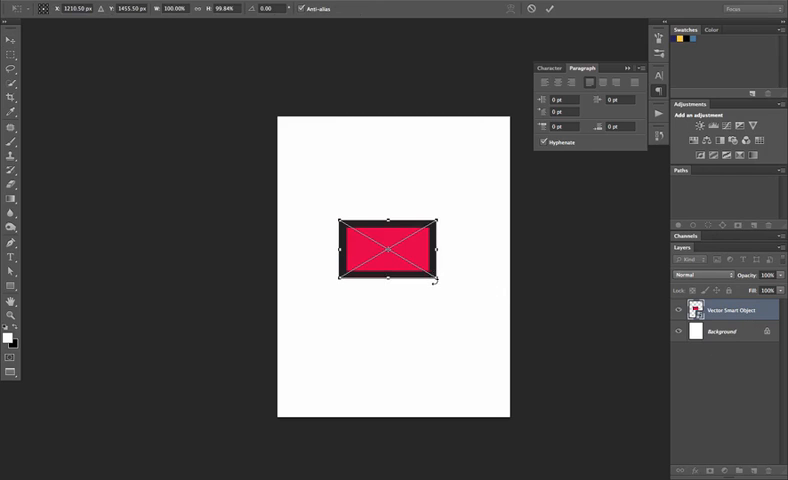
Scale the rectangle to the canvas width, then open the Vector Smart Object contents
left_click_drag(432, 288, 544, 358)
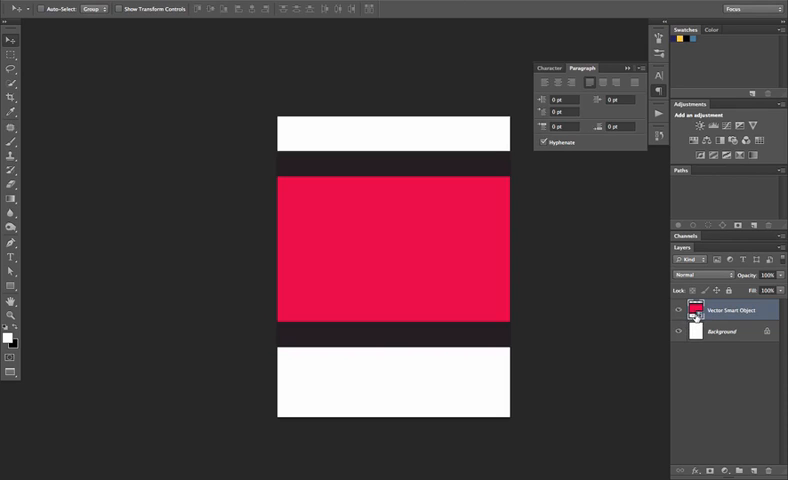
double_click(695, 311)
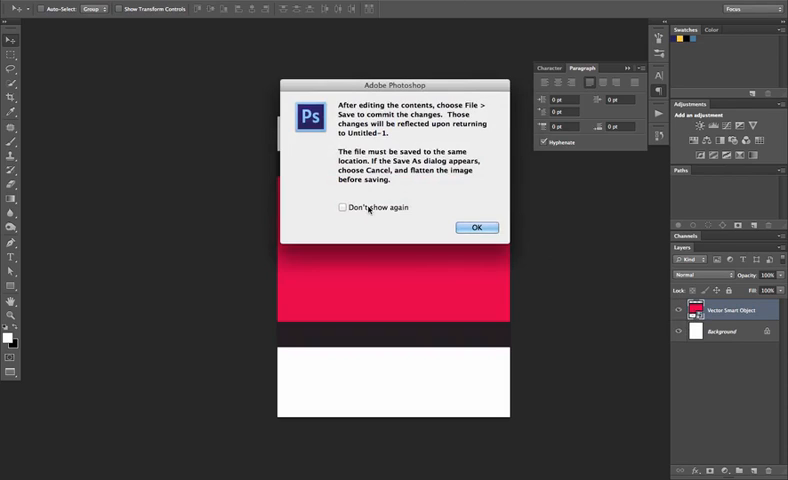
mouse_move(459, 223)
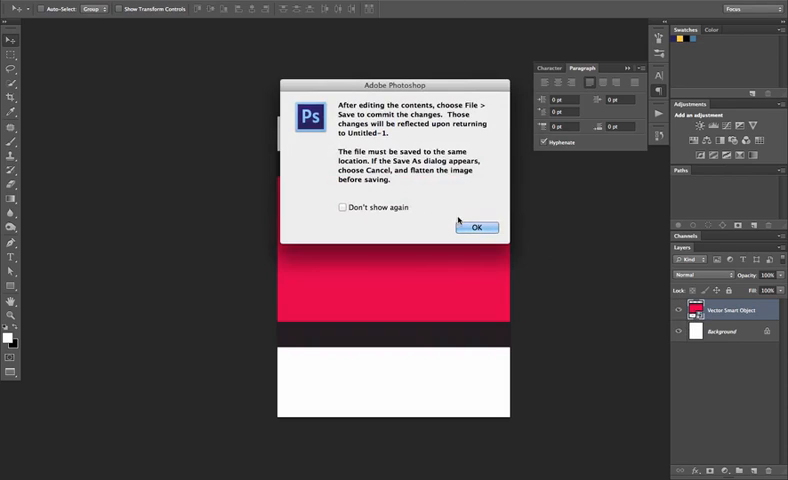
Dismiss the save notice, recolour the rectangle cyan, and return to the illustration document
left_click(477, 227)
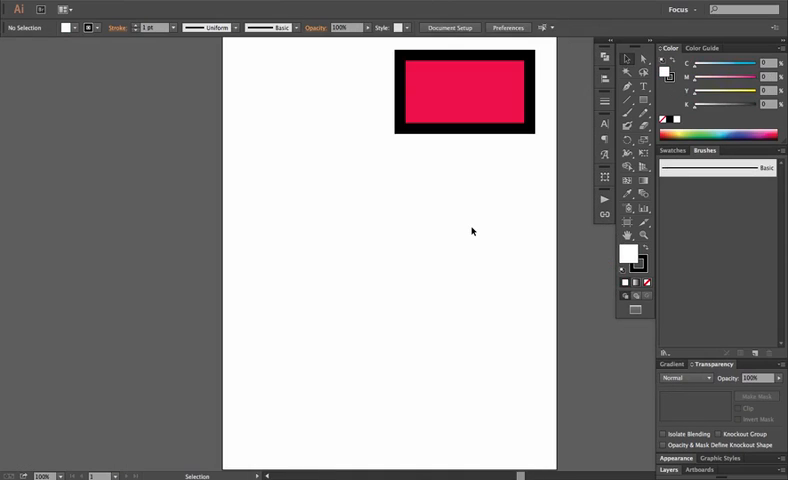
mouse_move(484, 121)
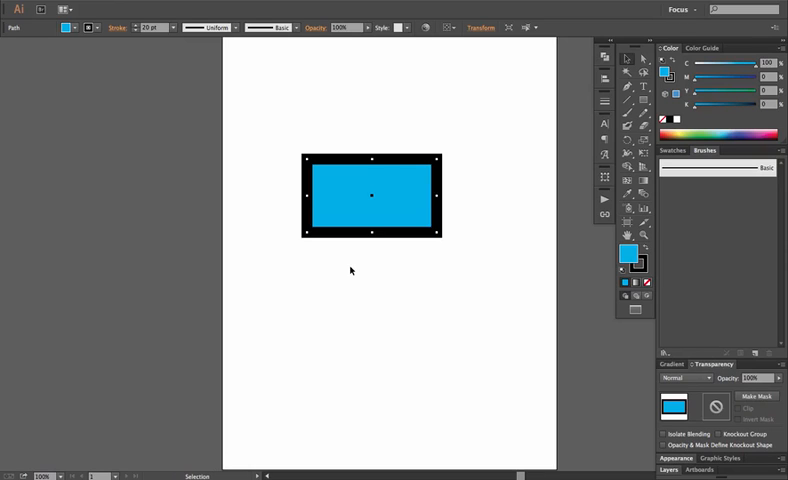
left_click(37, 104)
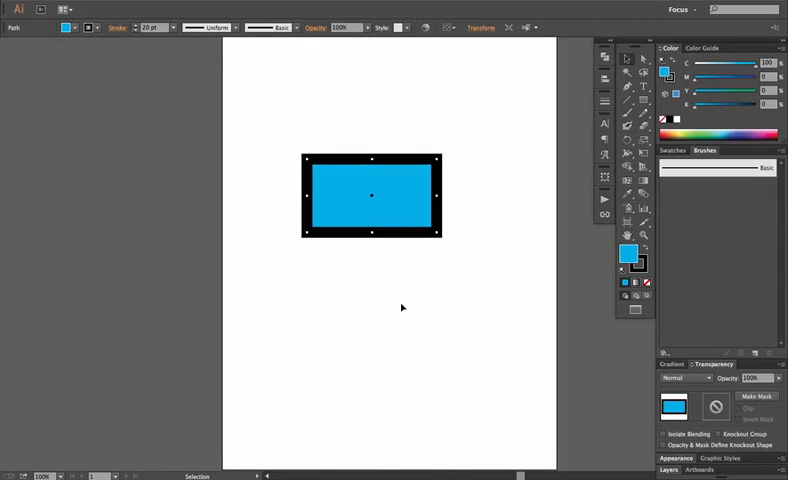
left_click(401, 308)
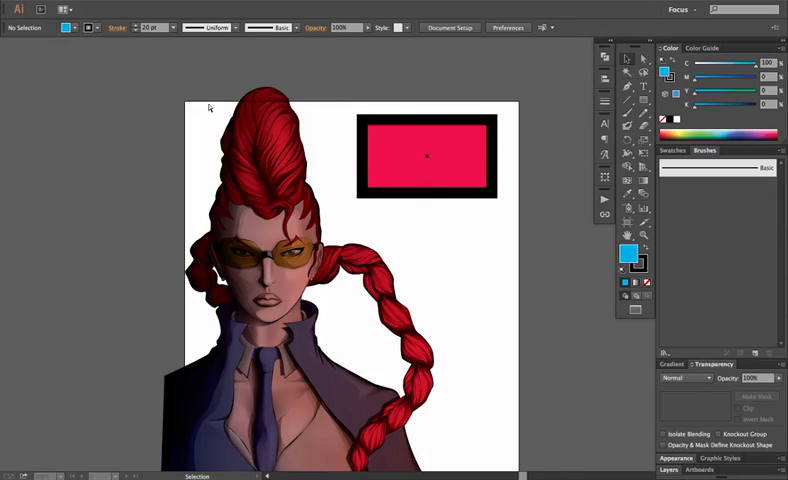
mouse_move(400, 147)
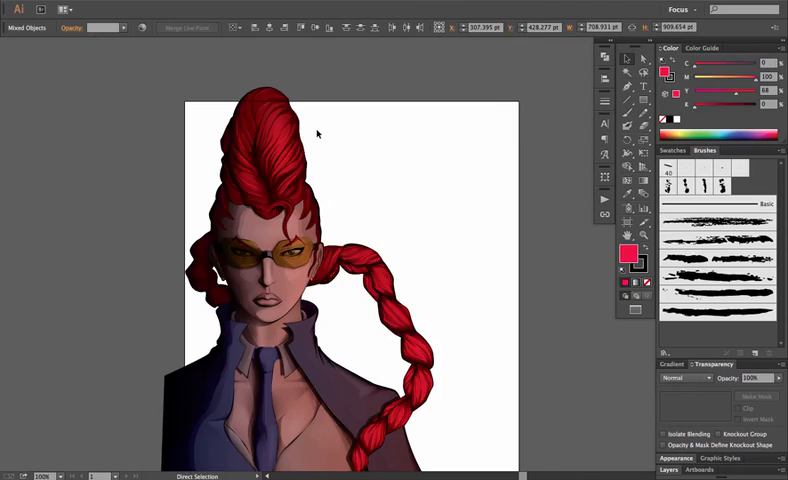
Select all of the remaining red-haired illustration artwork
key("ctrl+a")
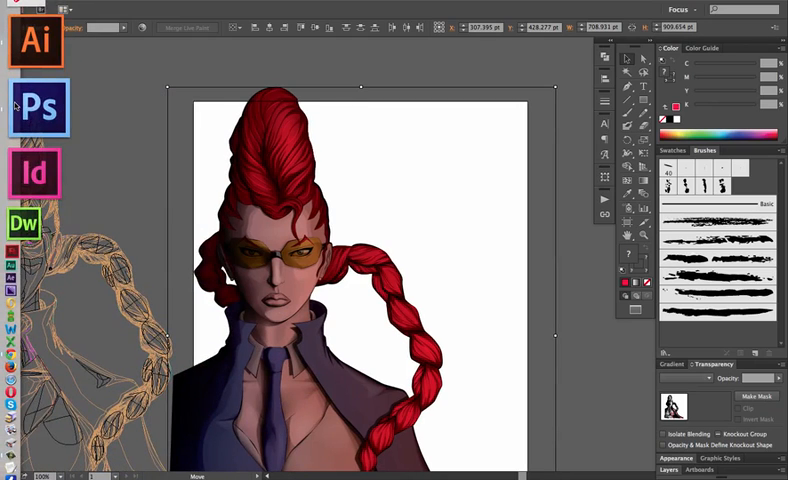
Drag the illustration into Photoshop and commit the placement
left_click(35, 110)
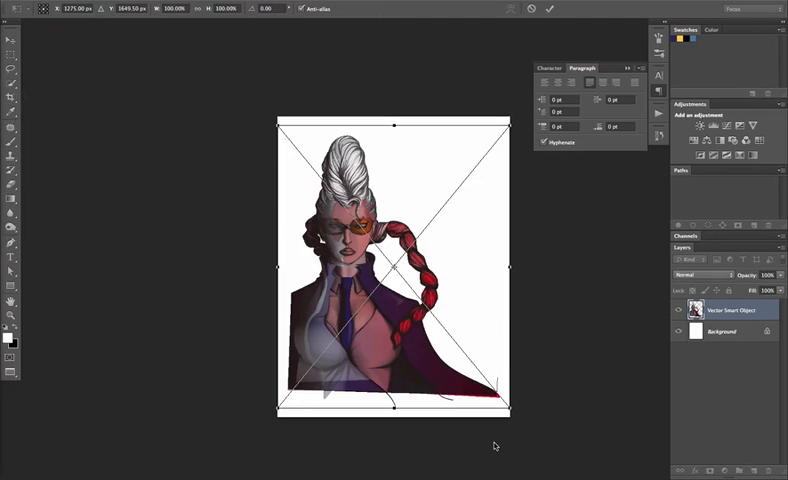
mouse_move(495, 444)
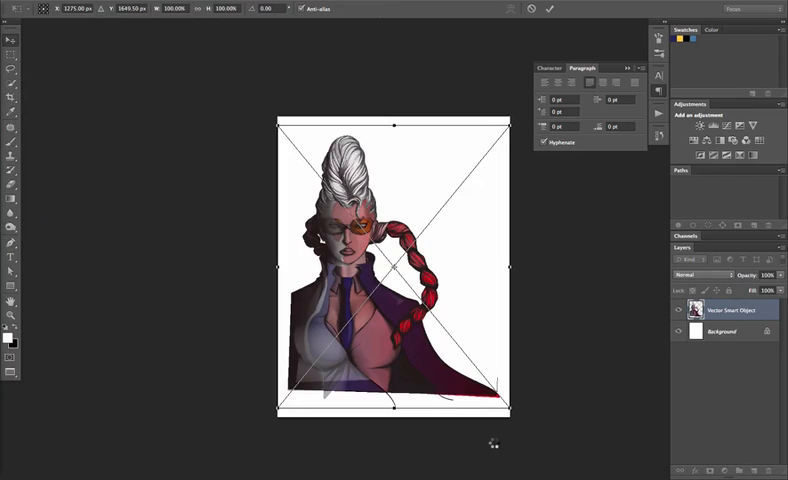
left_click(548, 9)
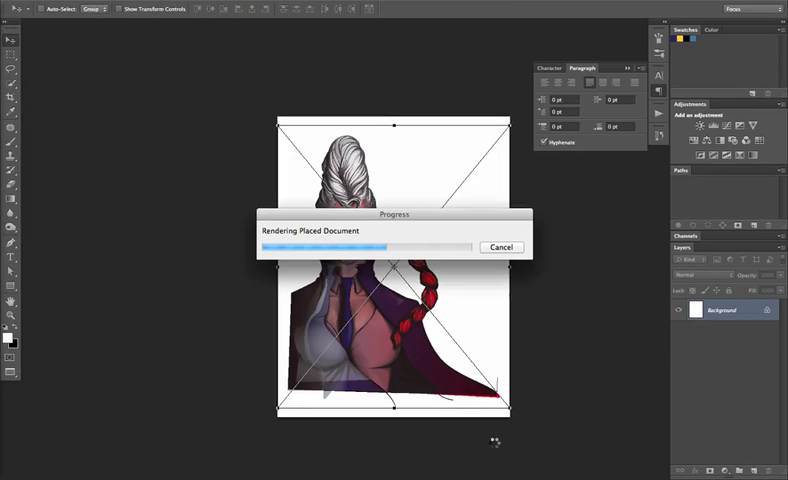